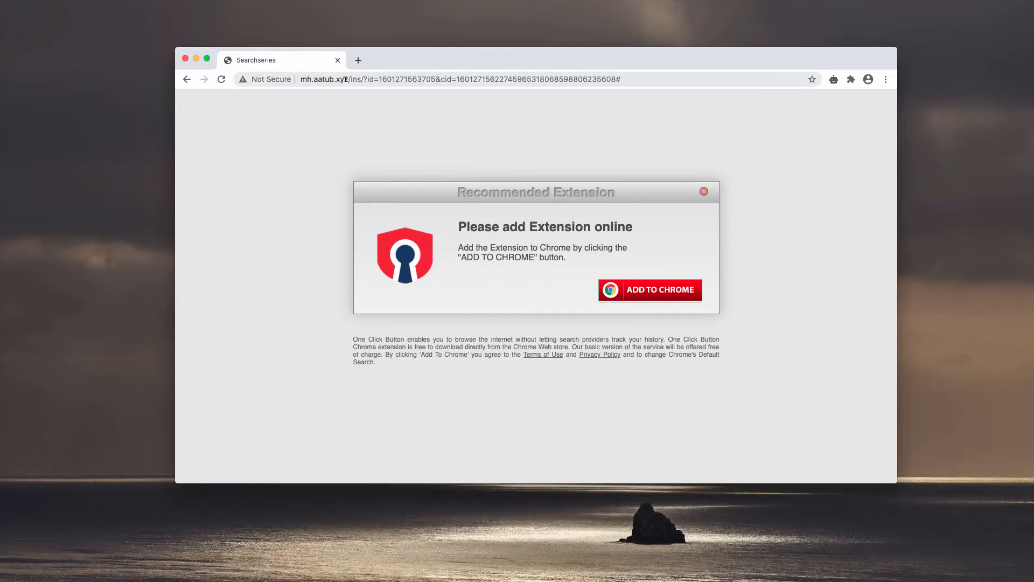
Install the searchseries extension from the Chrome Web Store prompt.
double_click(323, 79)
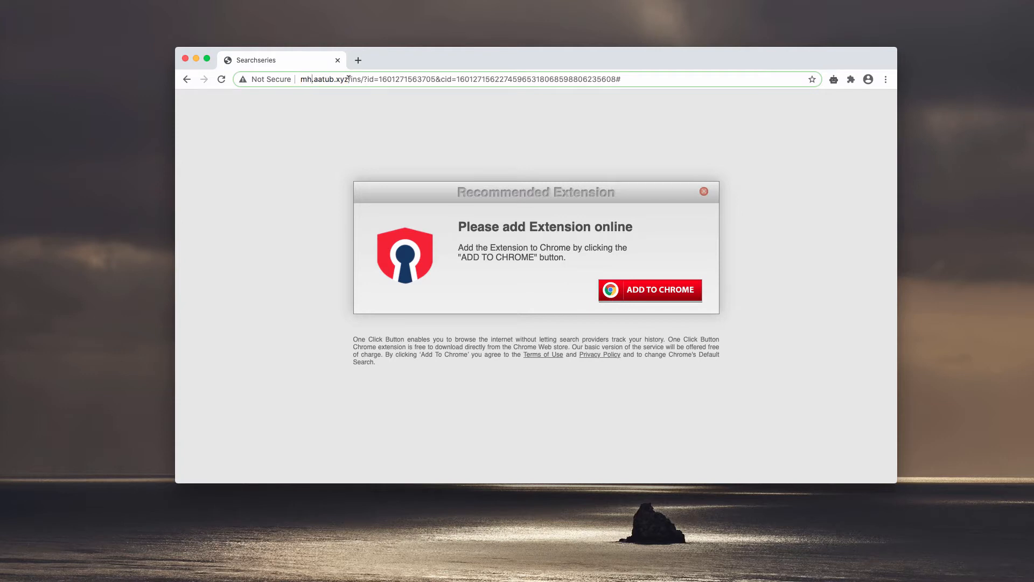
mouse_move(630, 247)
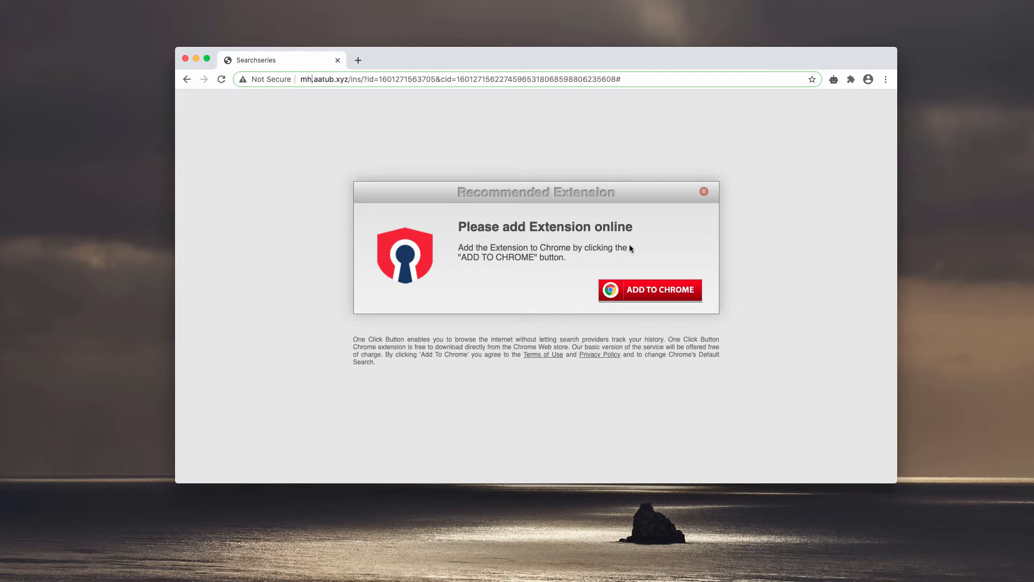
mouse_move(659, 217)
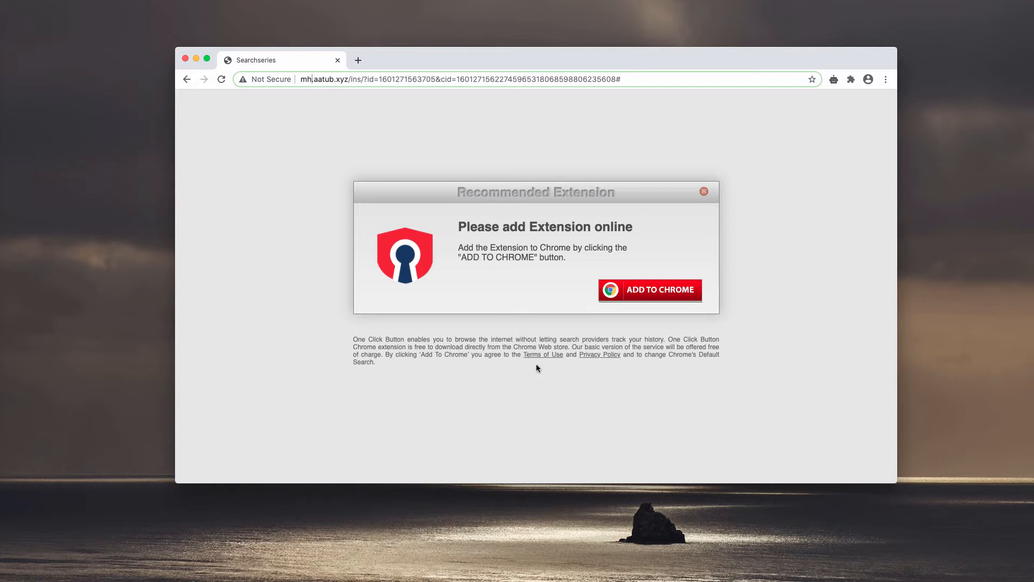
mouse_move(511, 373)
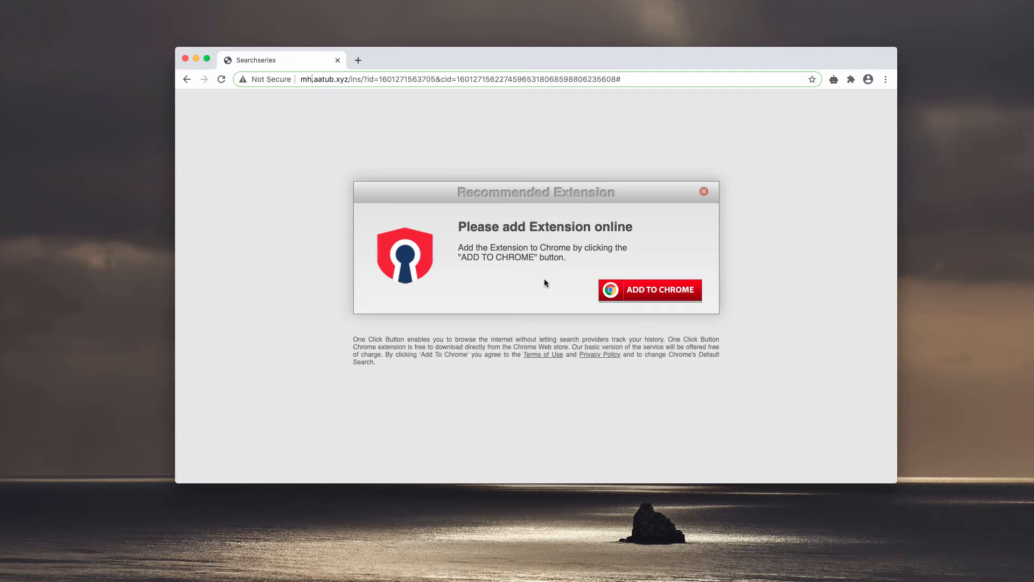
mouse_move(585, 326)
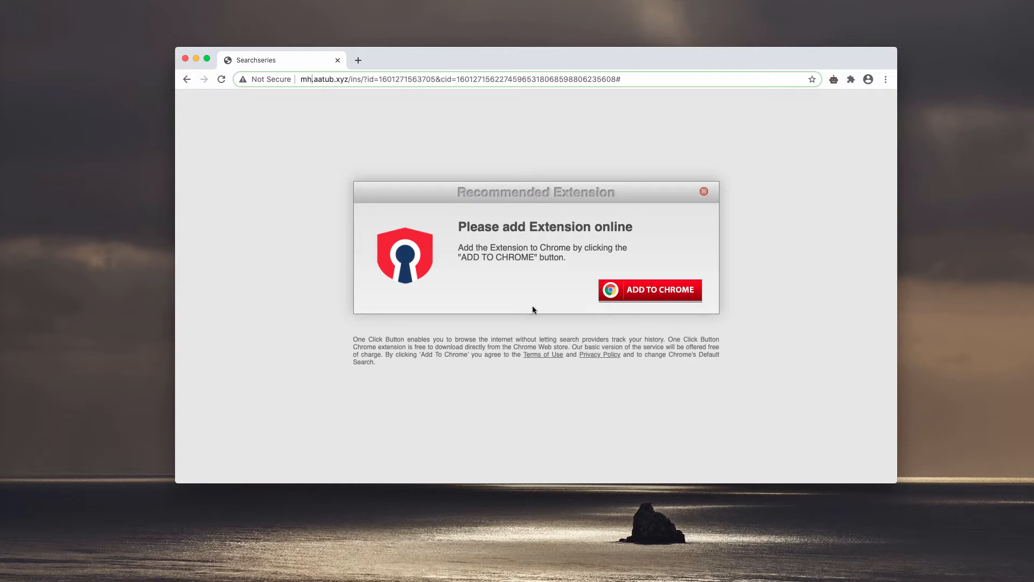
mouse_move(649, 309)
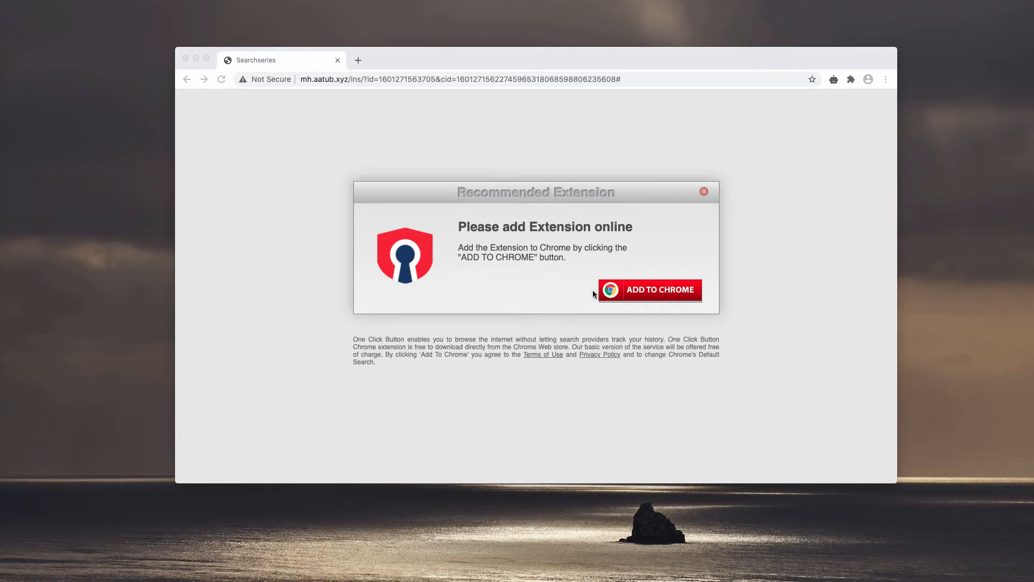
mouse_move(628, 300)
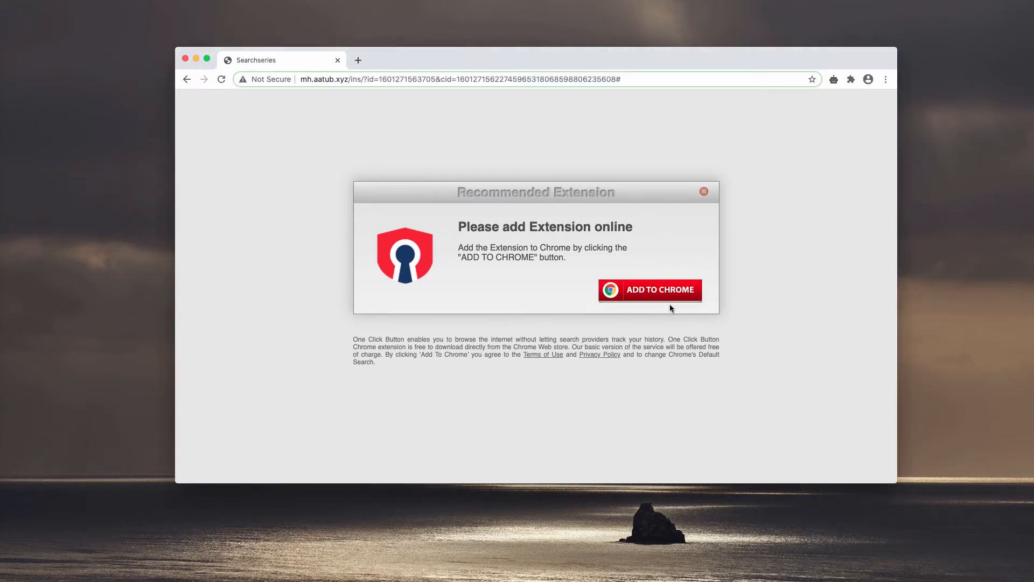
left_click(649, 290)
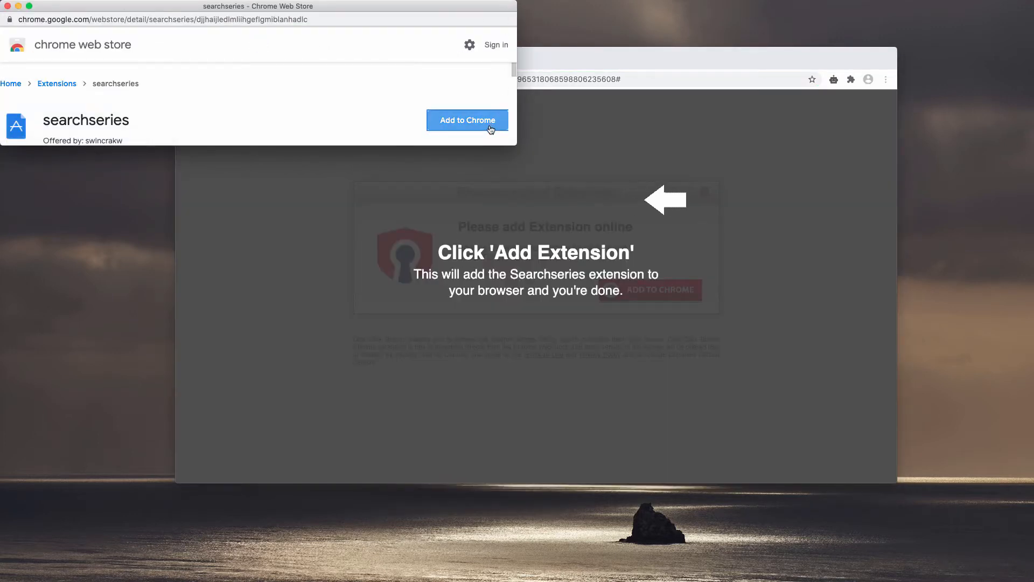
left_click(467, 121)
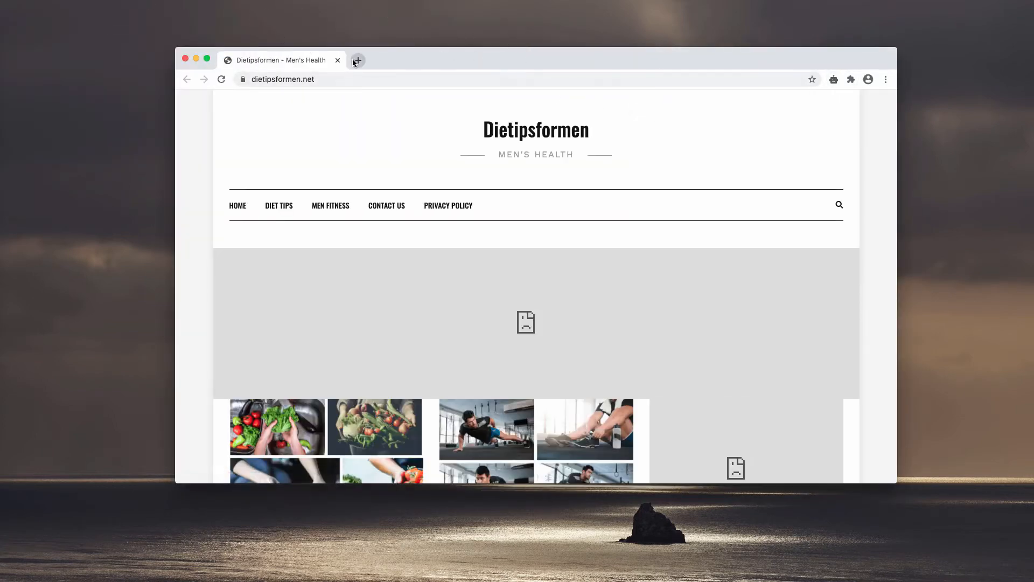
Open the Extensions page in a new tab to review installed extensions.
left_click(885, 80)
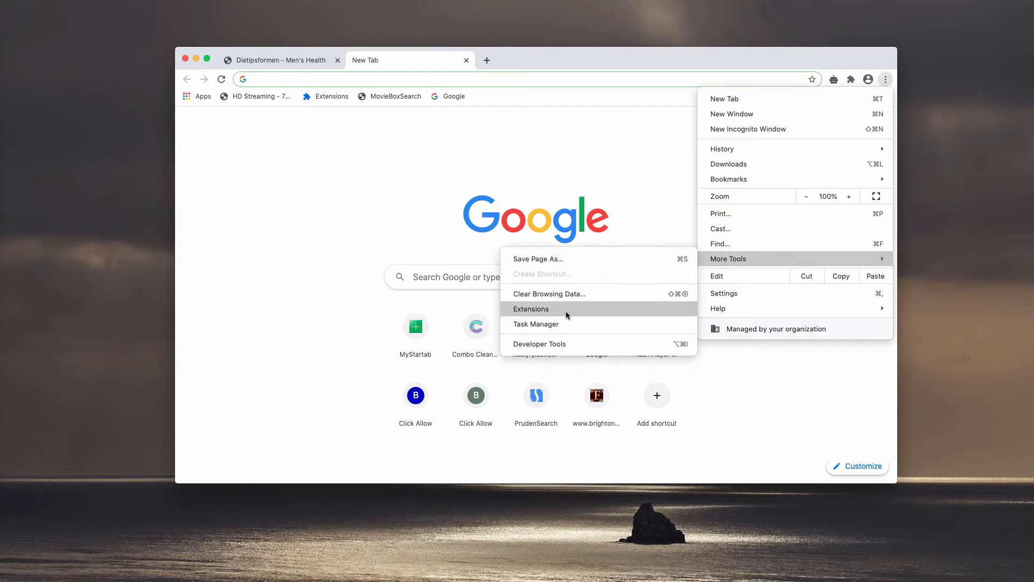
left_click(530, 309)
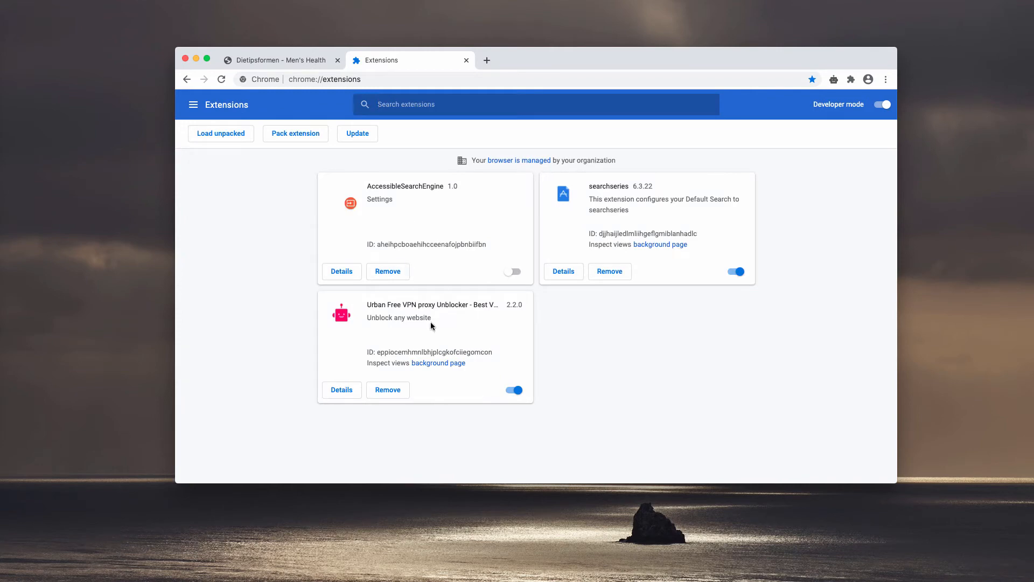
mouse_move(501, 53)
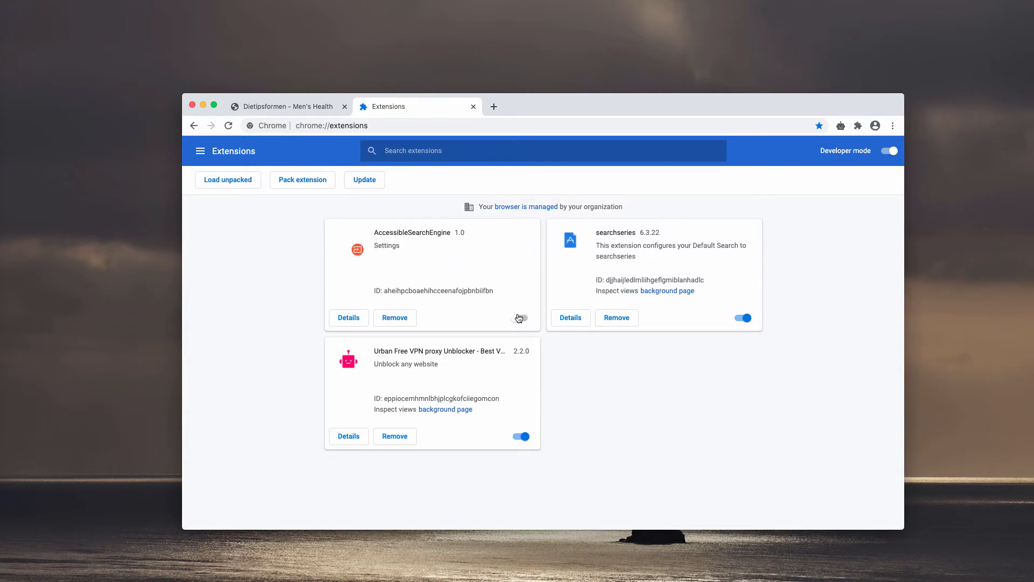
Remove the AccessibleSearchEngine extension and confirm the removal.
left_click(394, 318)
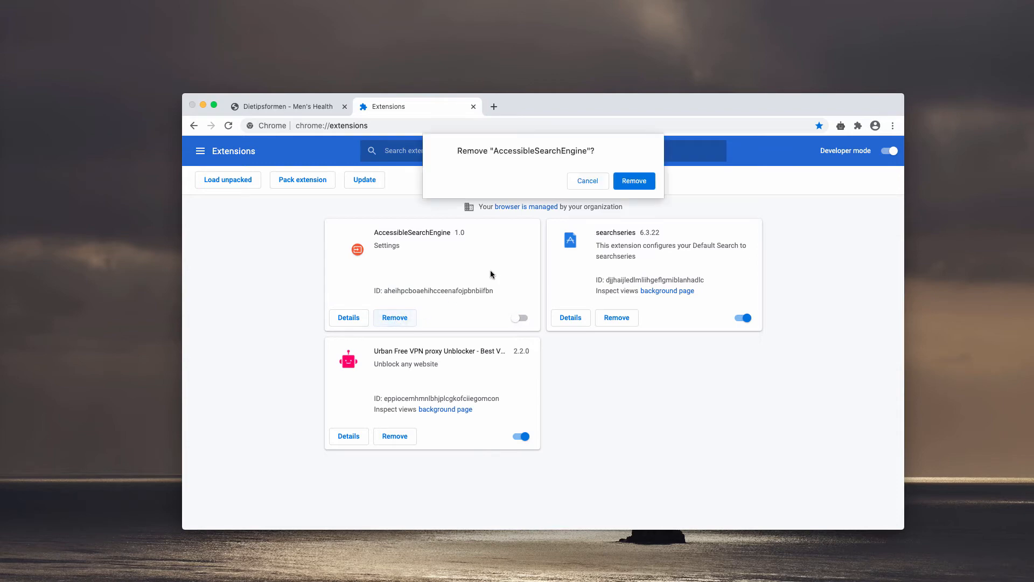
left_click(633, 181)
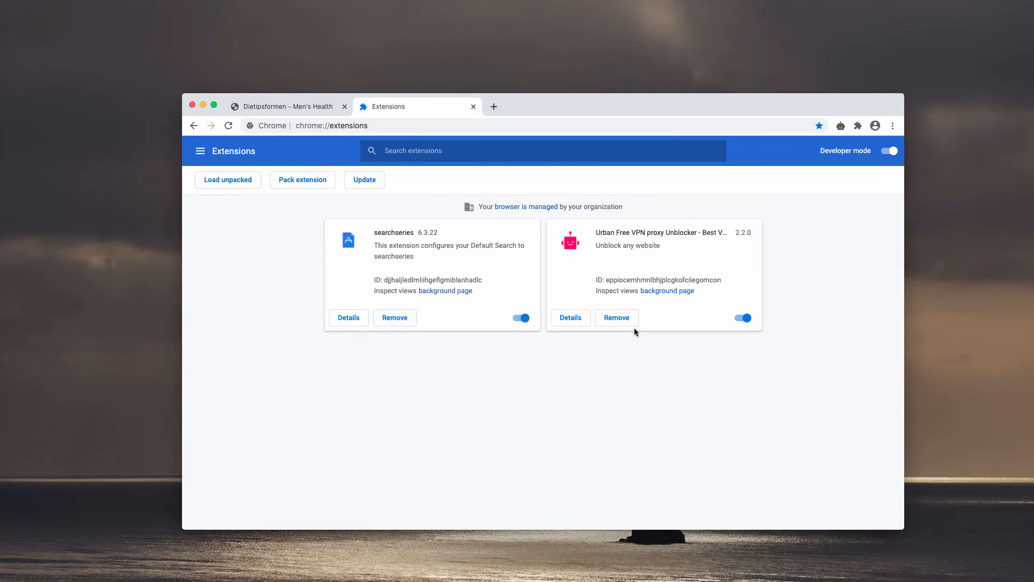
mouse_move(533, 288)
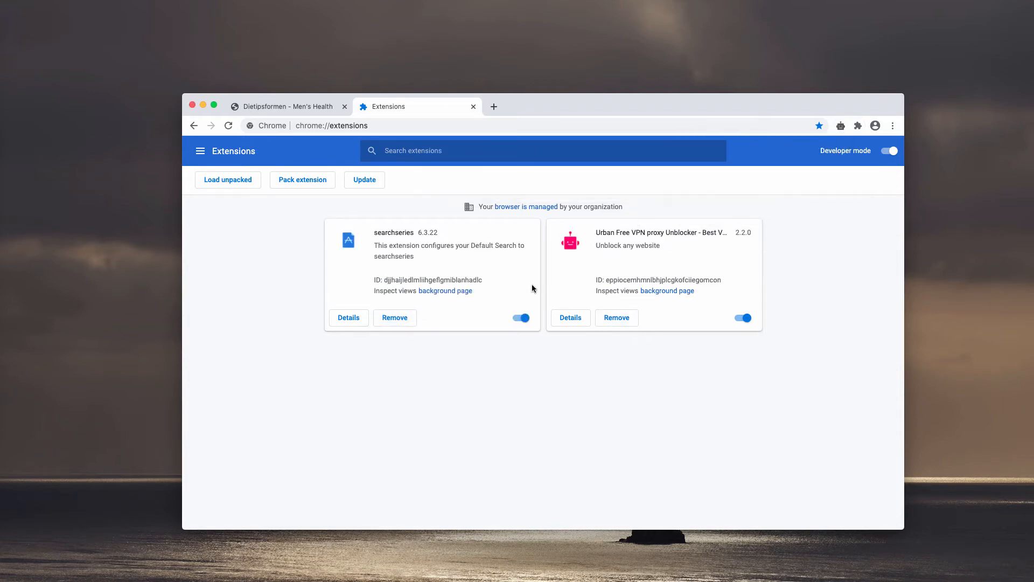
left_click(395, 318)
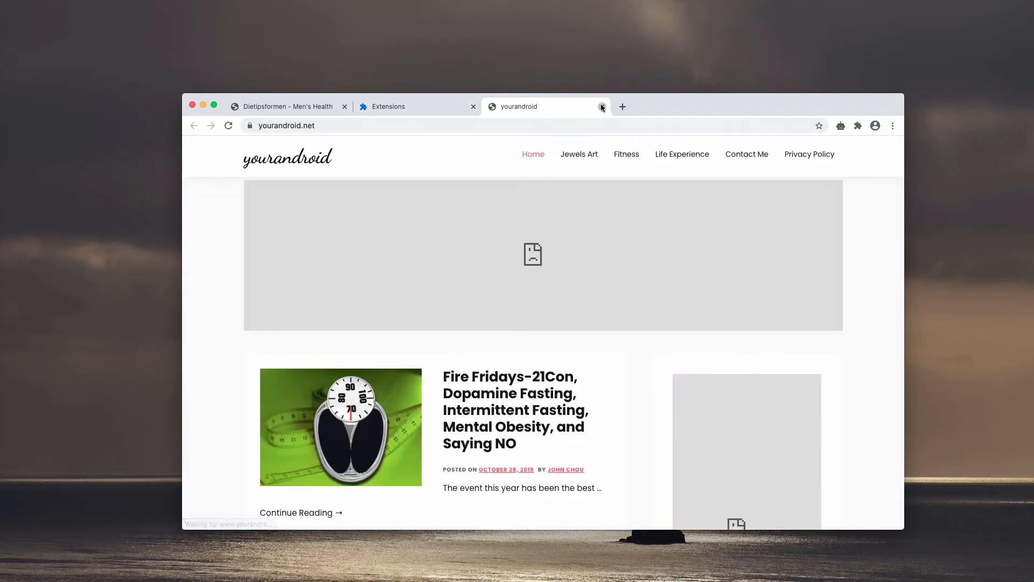
left_click(601, 107)
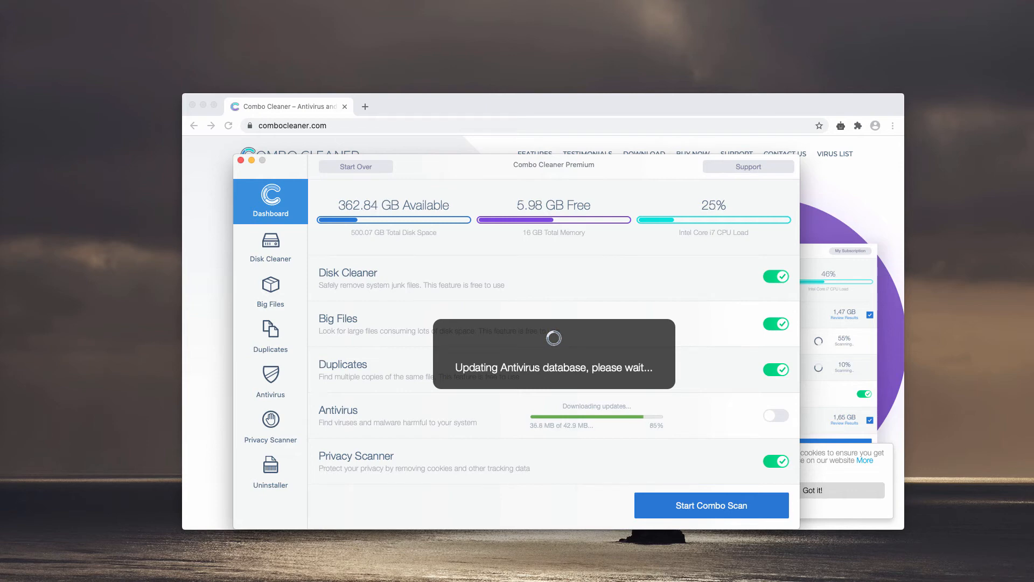
mouse_move(686, 464)
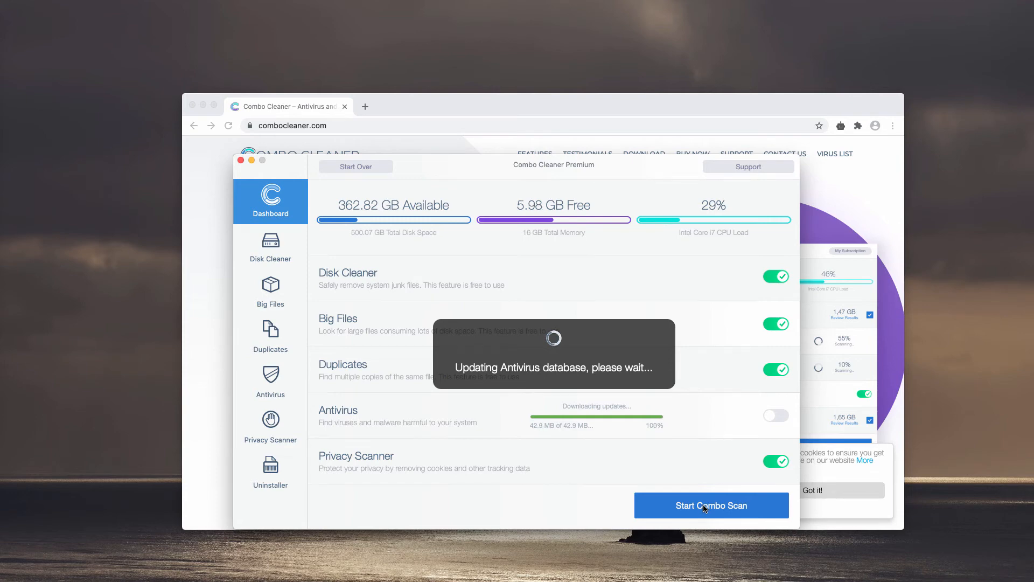
Start a Combo Scan after the antivirus database update finishes.
left_click(712, 505)
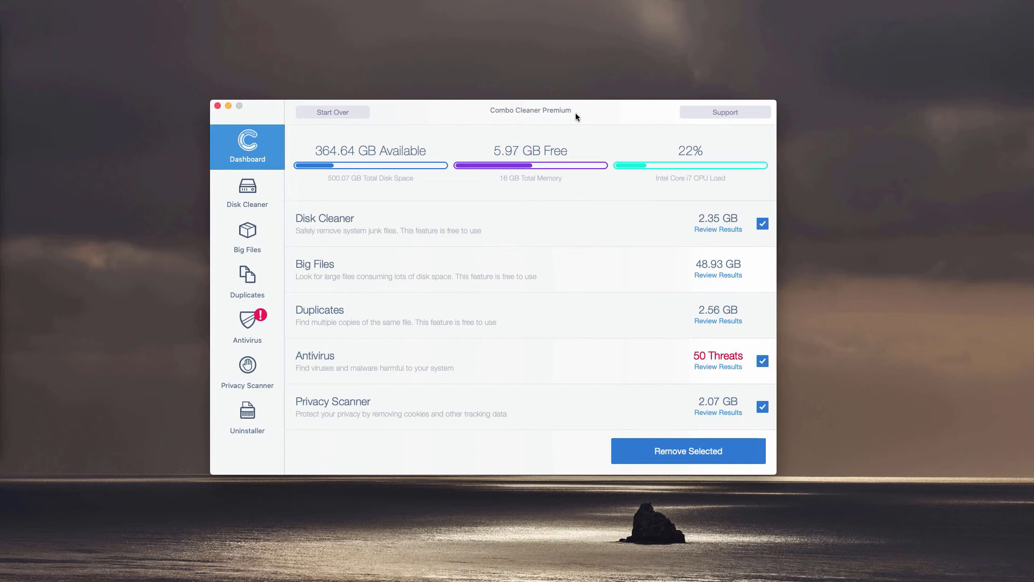
mouse_move(601, 113)
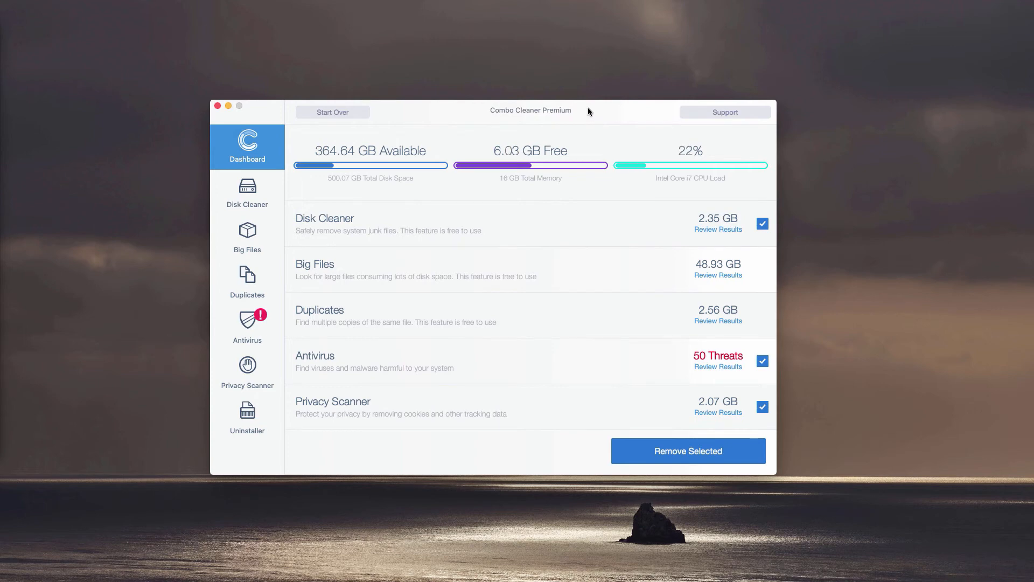
mouse_move(588, 114)
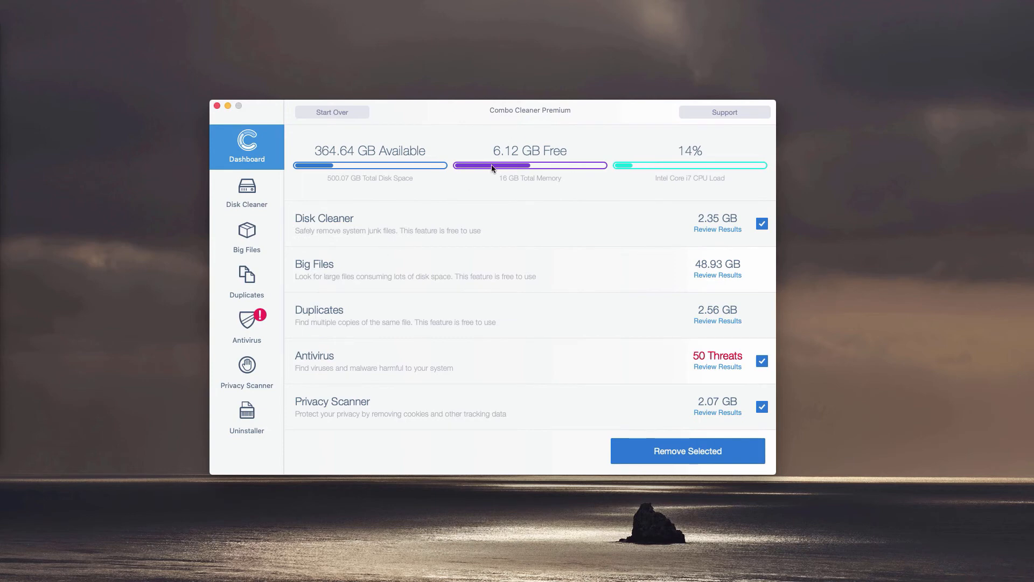
mouse_move(370, 358)
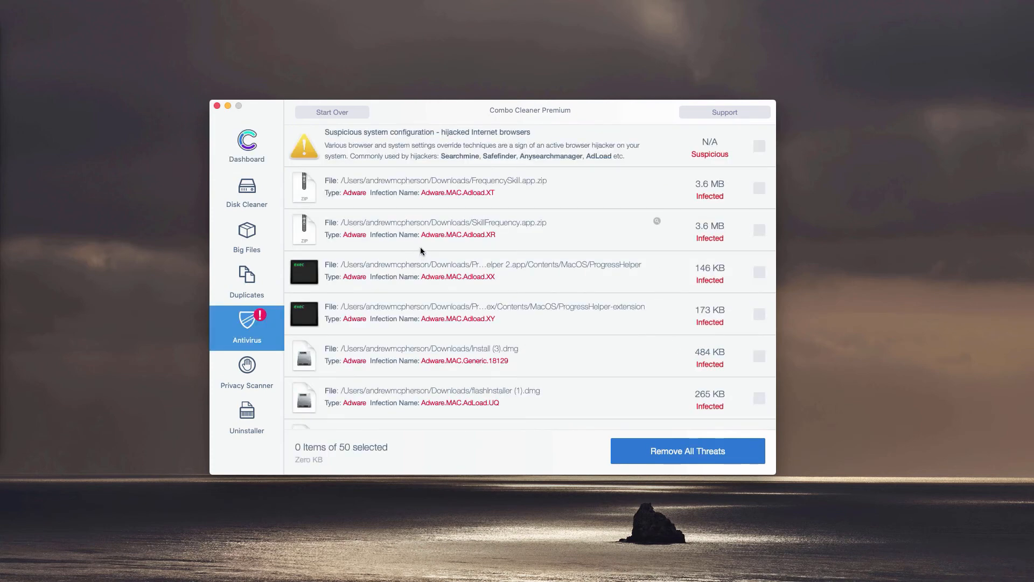
mouse_move(437, 243)
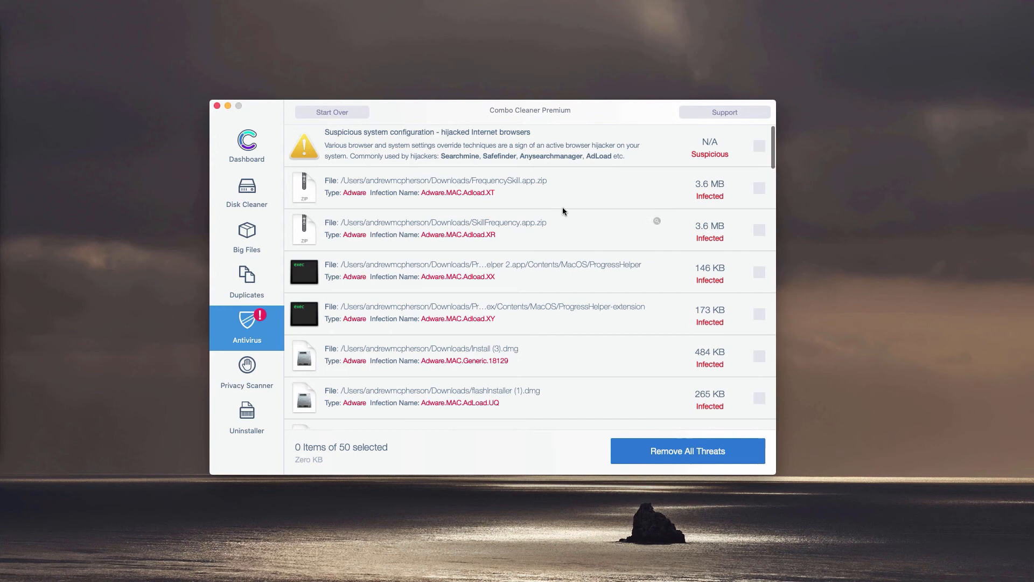
mouse_move(655, 187)
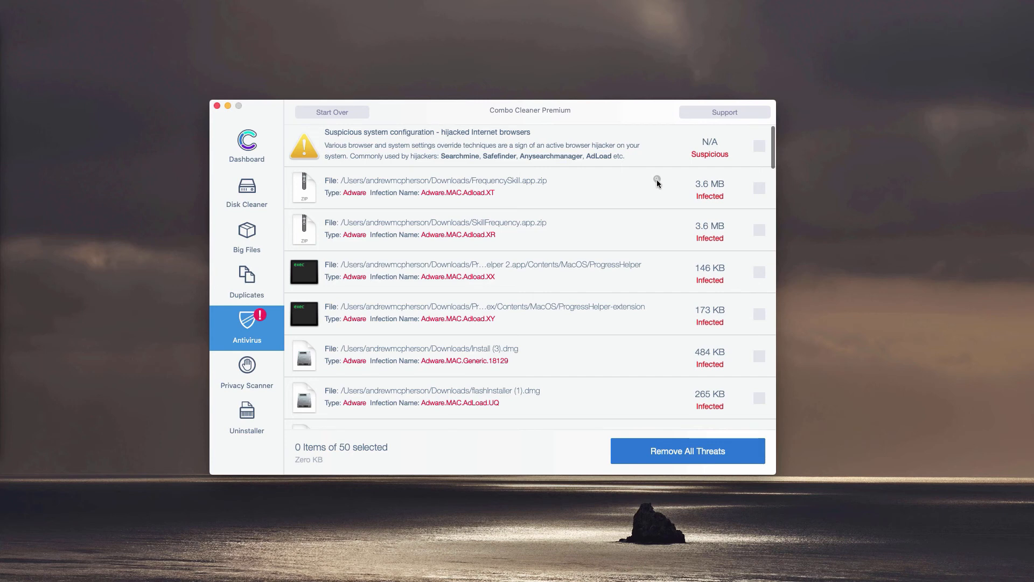
mouse_move(658, 180)
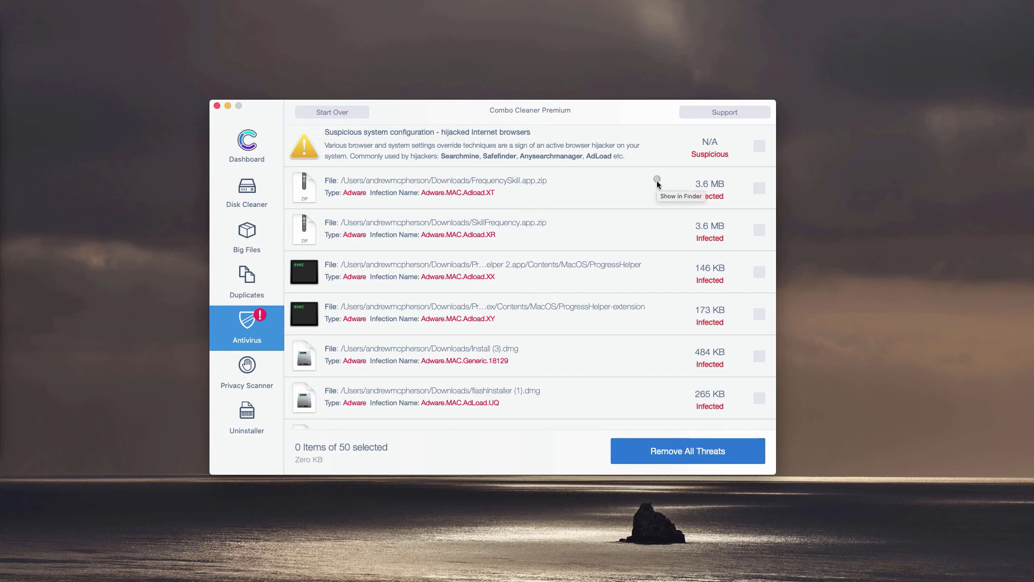
Reveal the flagged FrequencySkill.app.zip from the antivirus results in Finder.
left_click(657, 183)
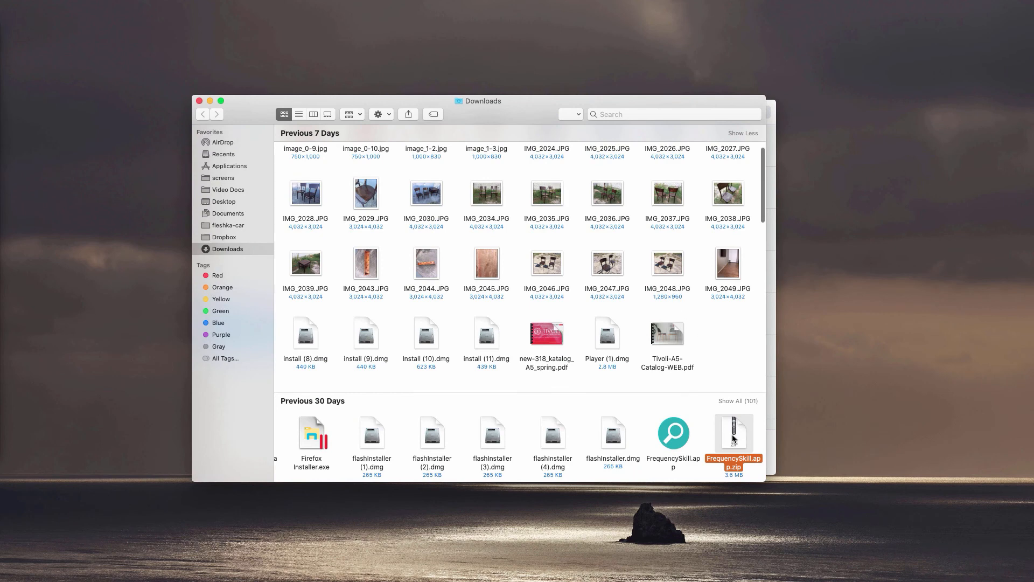
Bring up the context menus for FrequencySkill.app.zip and SkillFrequency.app.zip in Downloads.
right_click(734, 439)
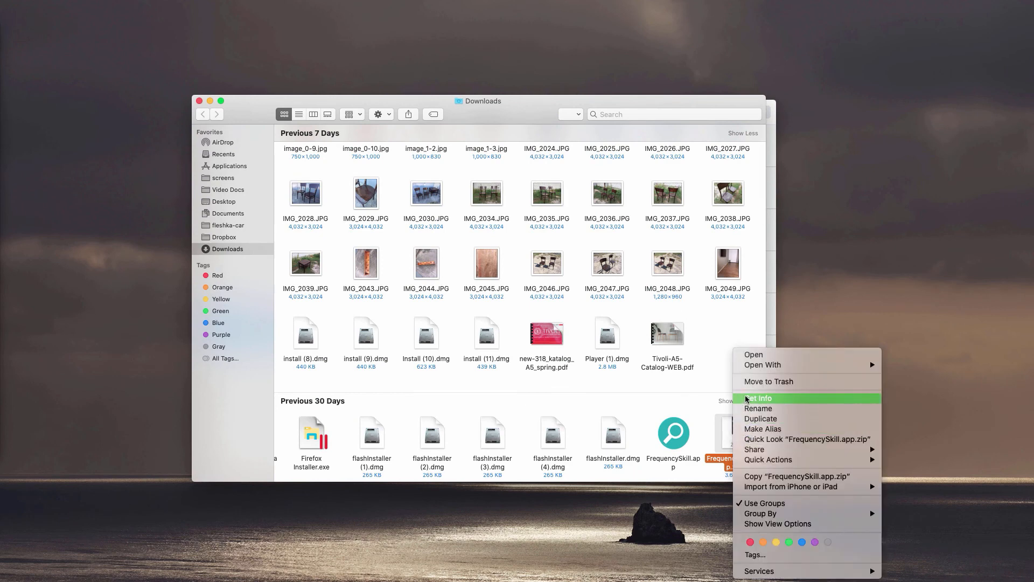
mouse_move(768, 381)
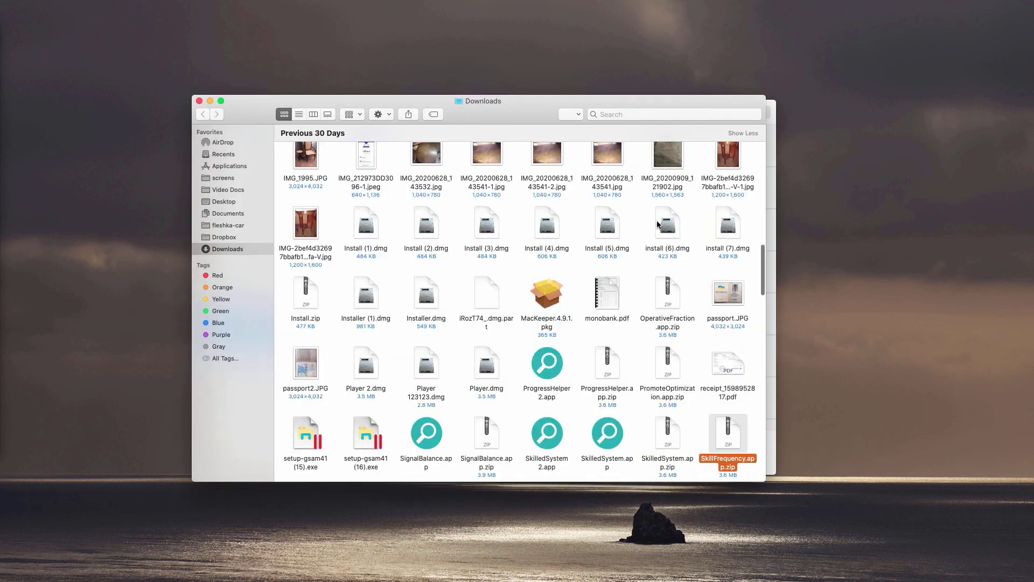
right_click(728, 435)
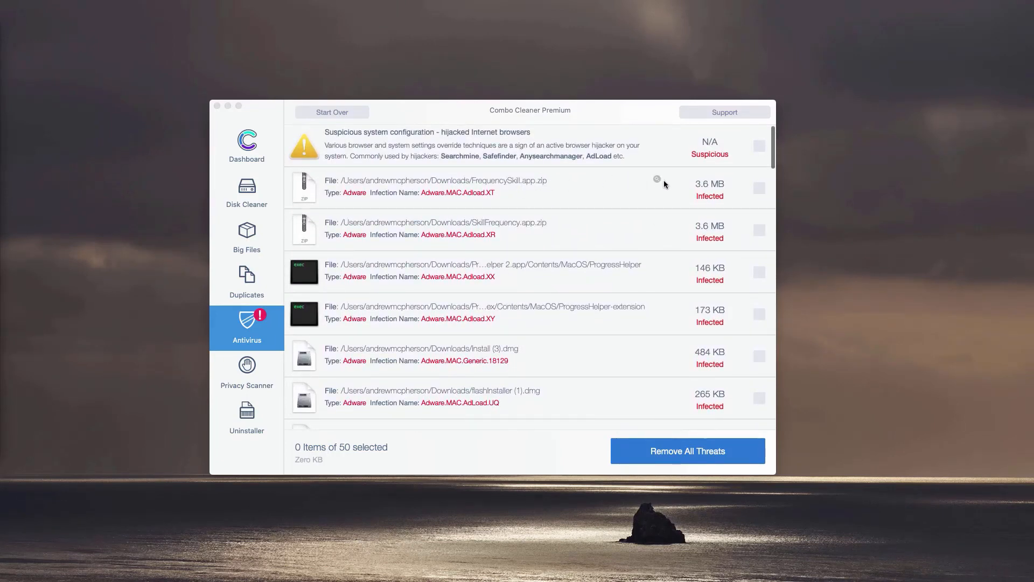
mouse_move(578, 184)
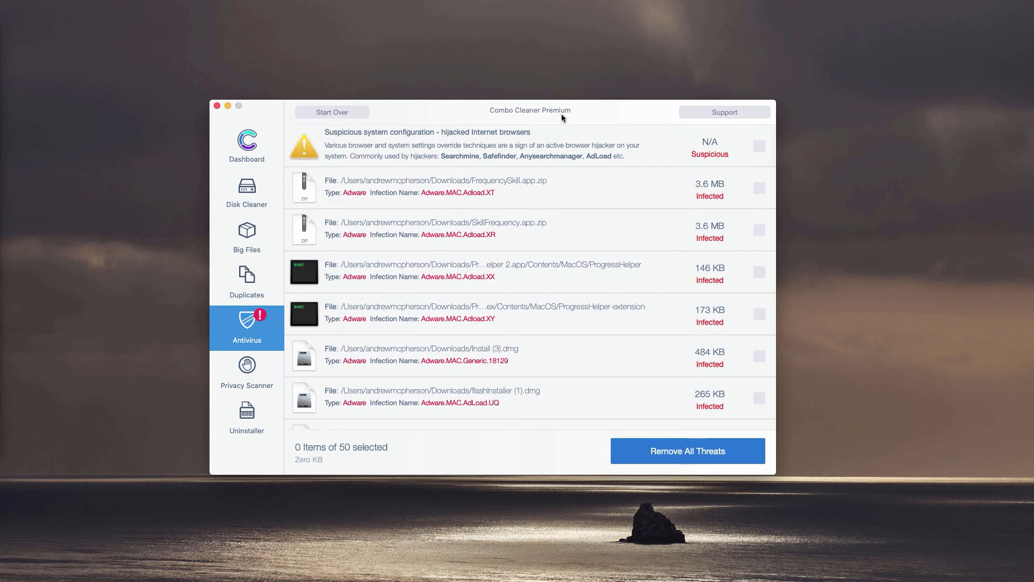
mouse_move(537, 122)
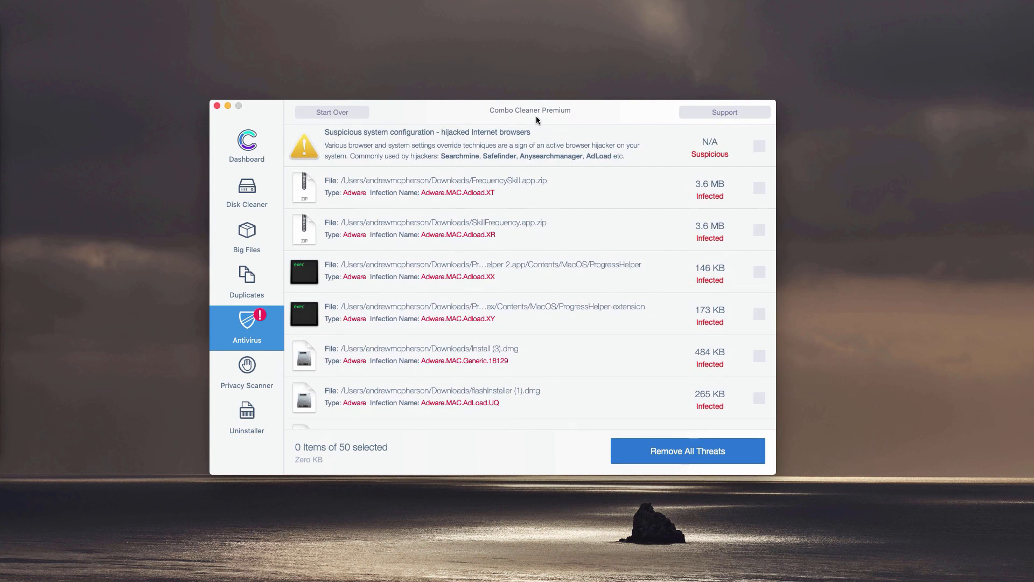